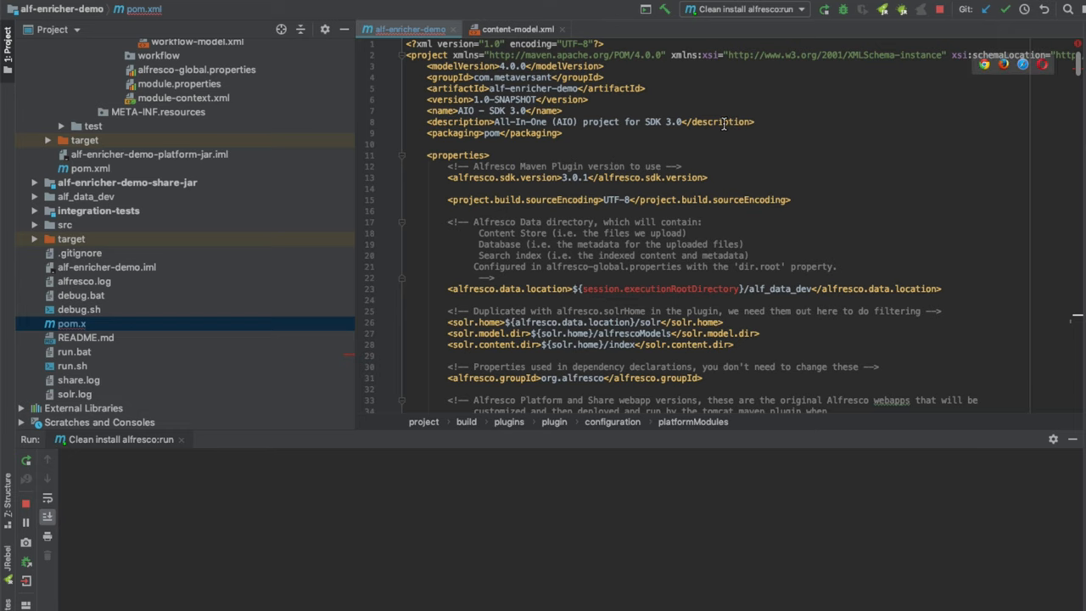
Step: Scroll content-model.xml to the mge:enrichable aspect with names, orgs and locations properties
{"action": "scroll", "scroll_direction": "down", "scroll_amount": 3}
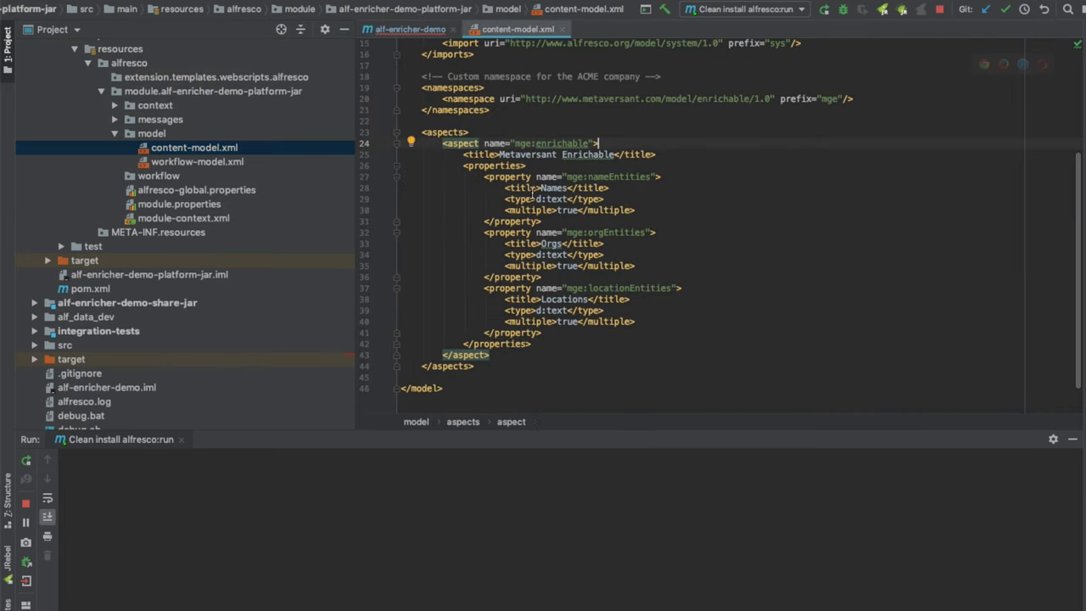
{"action": "mouse_move", "coordinate": [699, 211]}
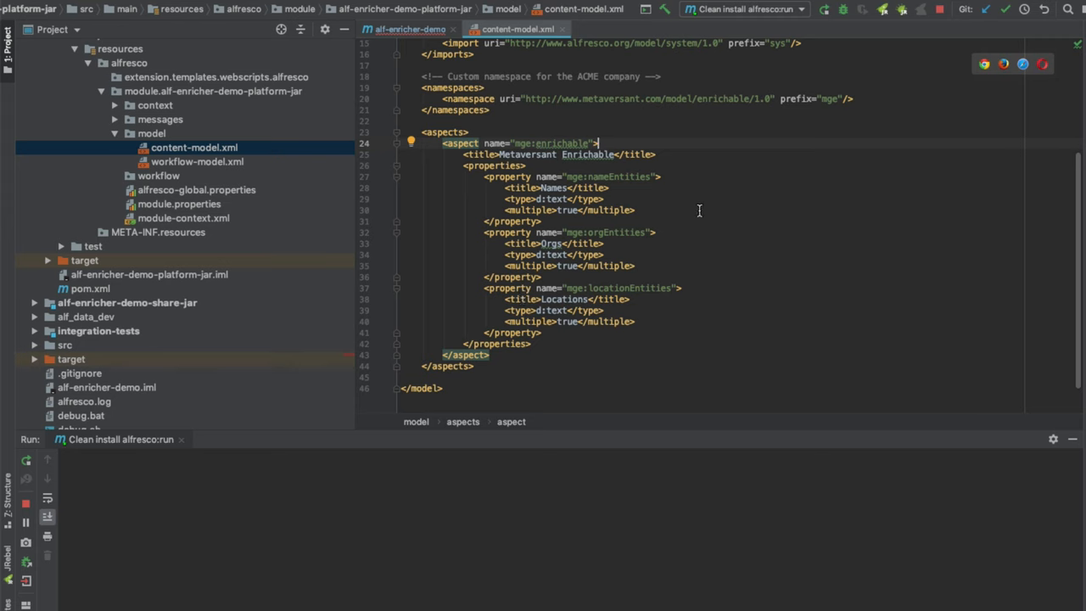
{"action": "mouse_move", "coordinate": [706, 201]}
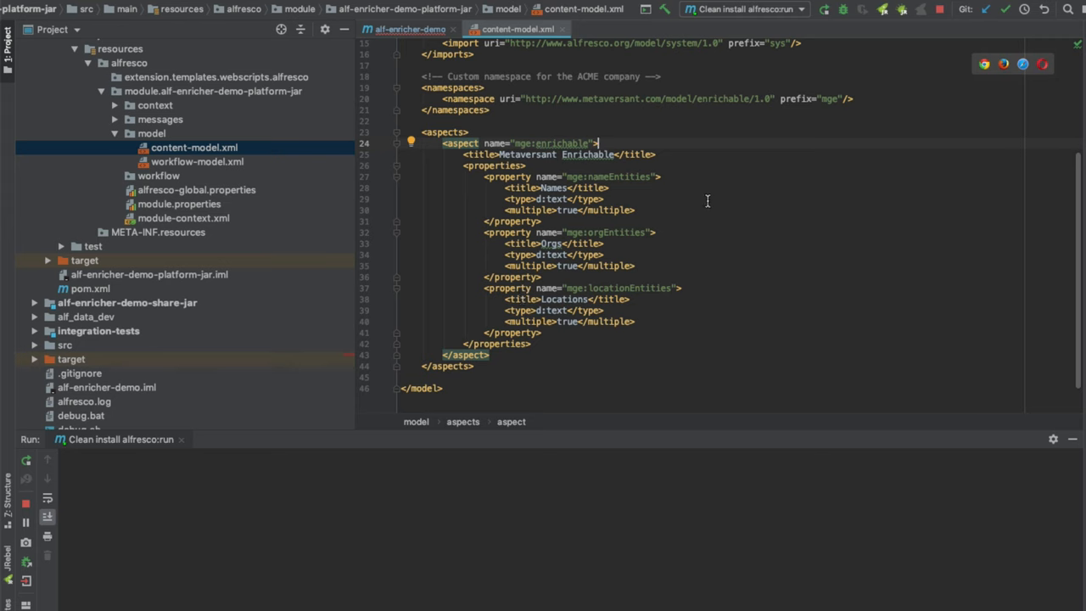
{"action": "mouse_move", "coordinate": [628, 298]}
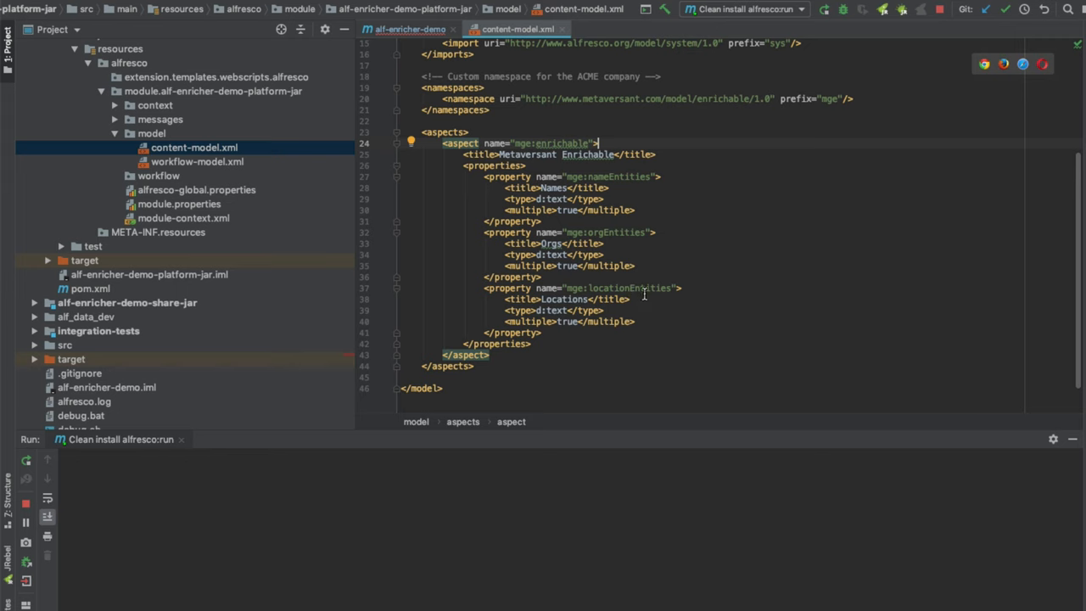
{"action": "mouse_move", "coordinate": [728, 221]}
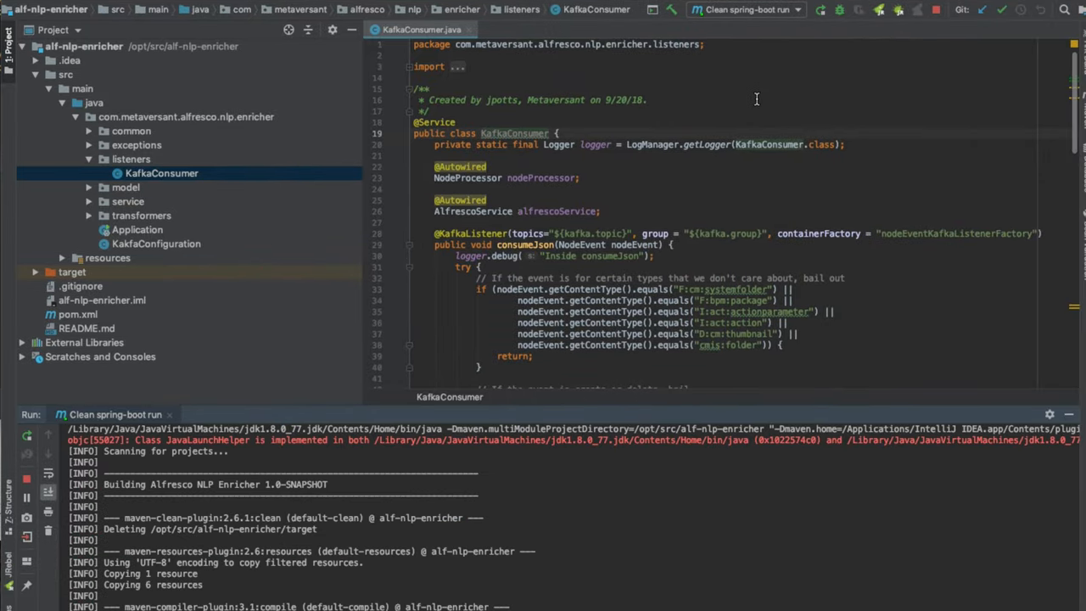
Step: Scroll through KafkaConsumer.java's consumeJson to review how node events are processed
{"action": "scroll", "scroll_direction": "down", "scroll_amount": 3}
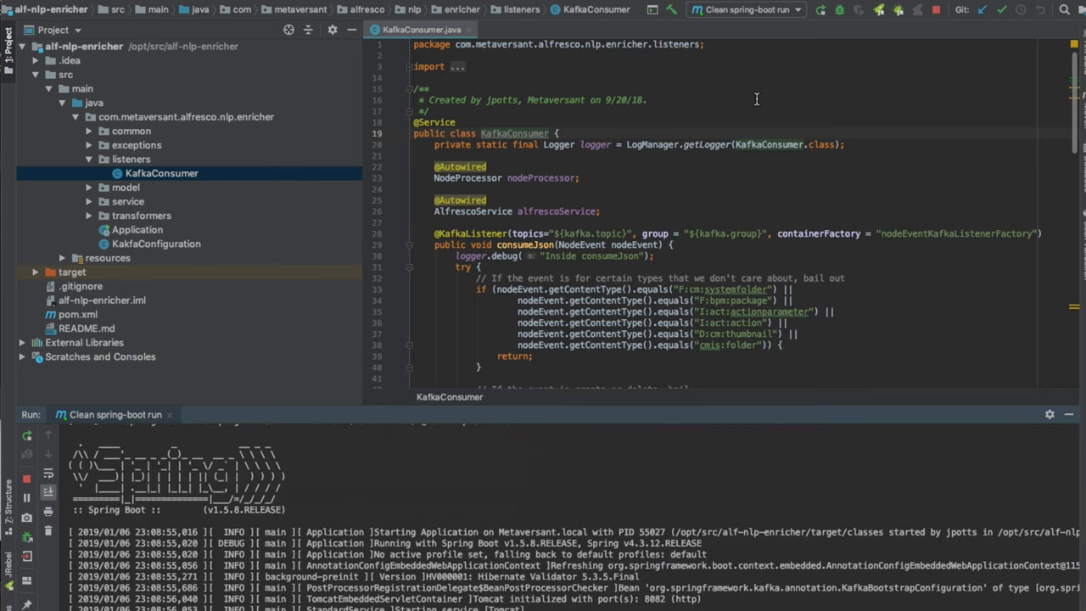
{"action": "scroll", "scroll_direction": "down", "scroll_amount": 3}
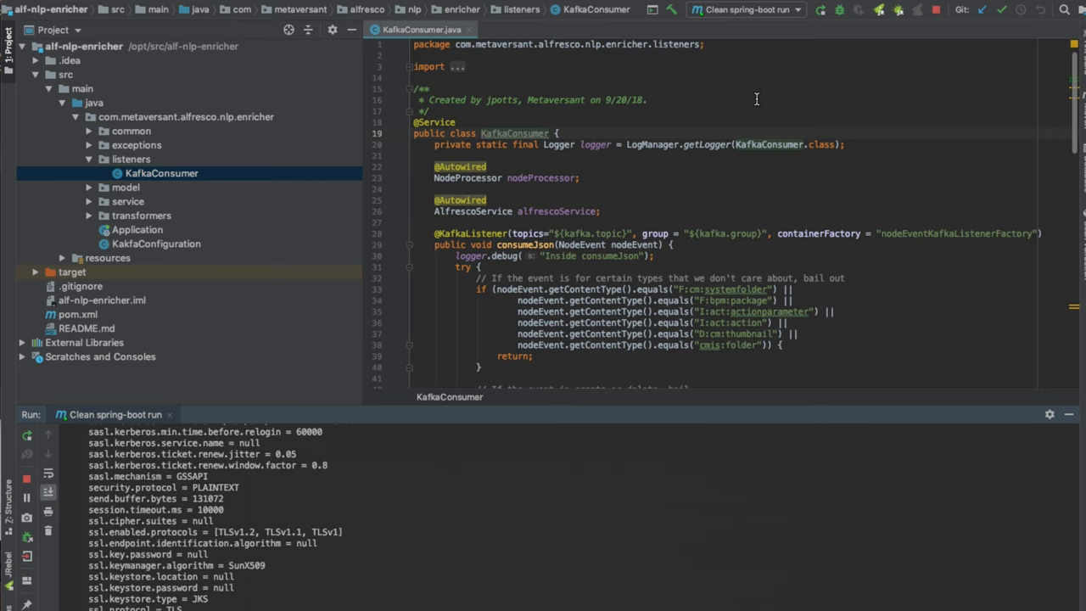
{"action": "scroll", "scroll_direction": "down", "scroll_amount": 3}
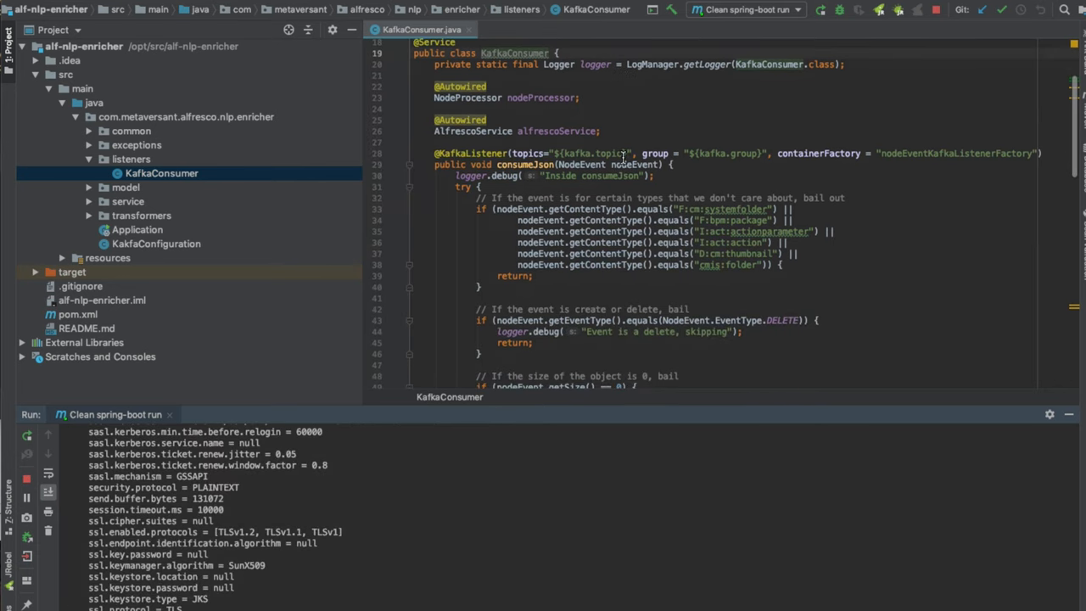
{"action": "scroll", "scroll_direction": "down", "scroll_amount": 3}
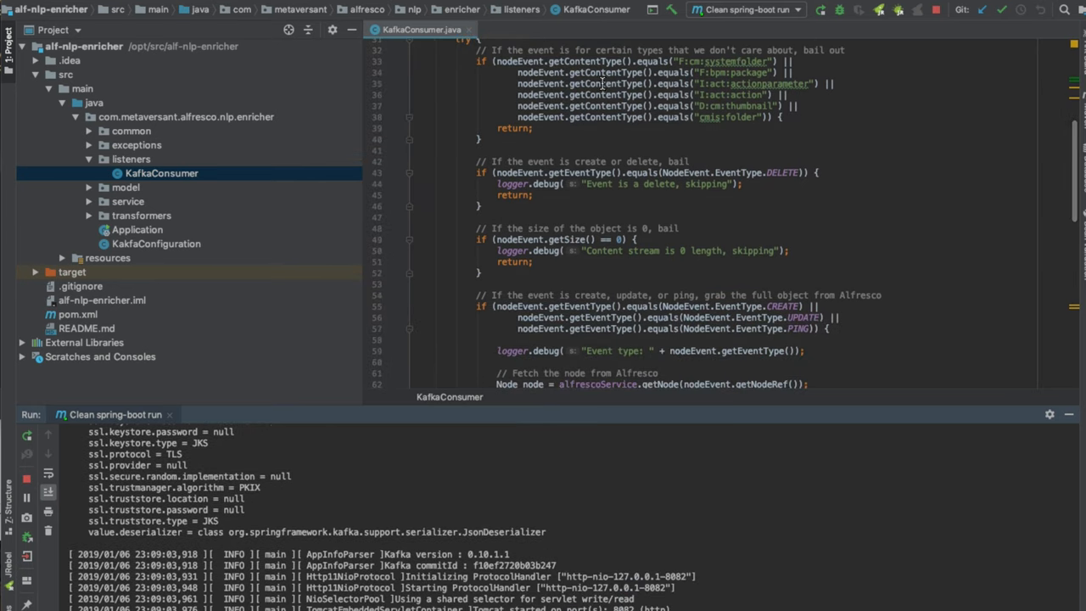
{"action": "scroll", "scroll_direction": "down", "scroll_amount": 3}
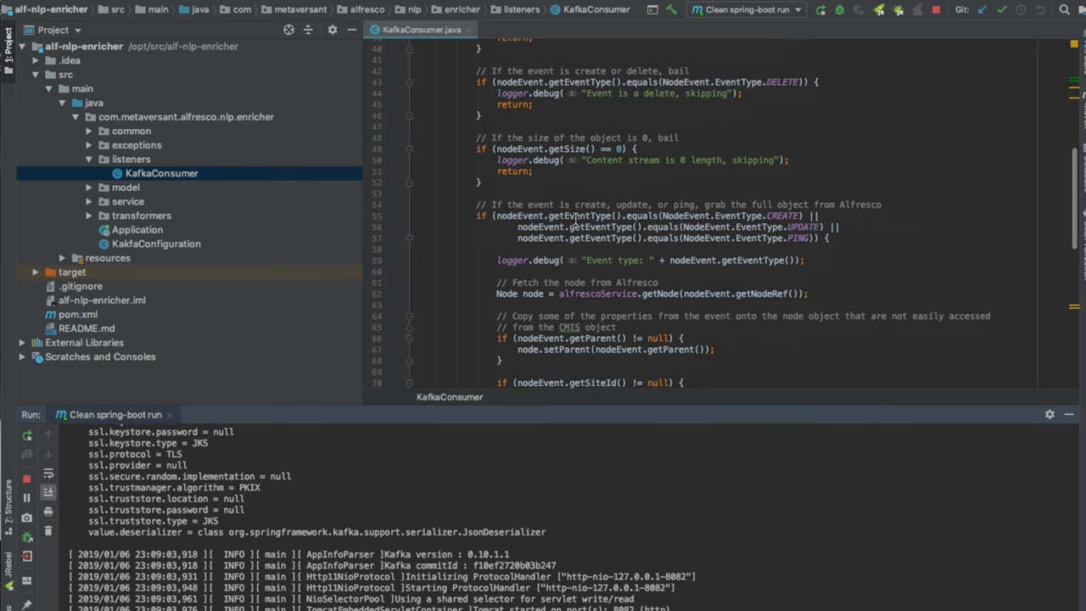
{"action": "scroll", "scroll_direction": "down", "scroll_amount": 3}
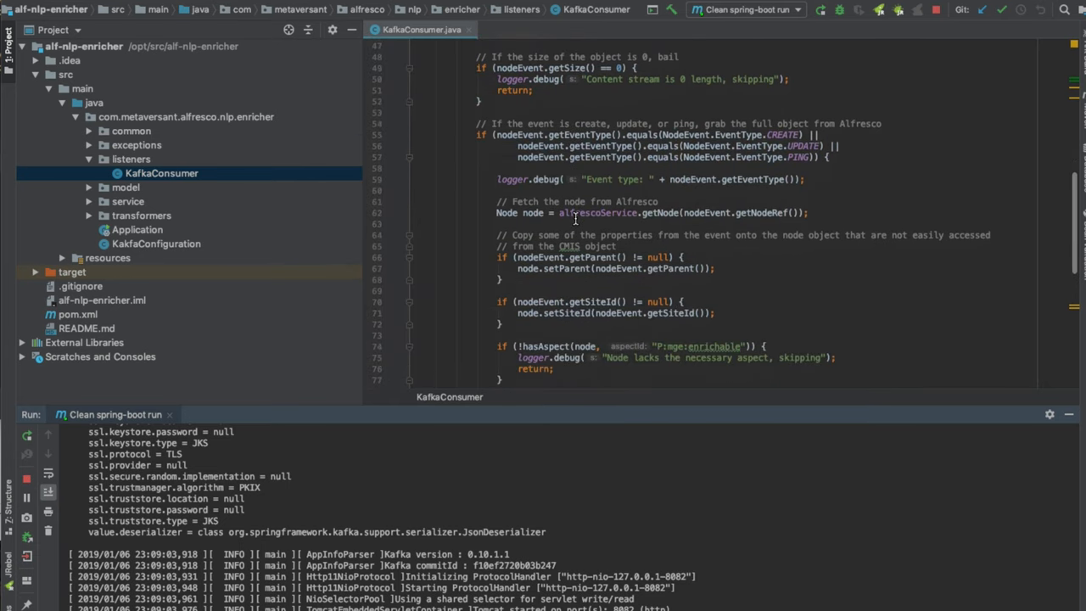
{"action": "scroll", "scroll_direction": "down", "scroll_amount": 3}
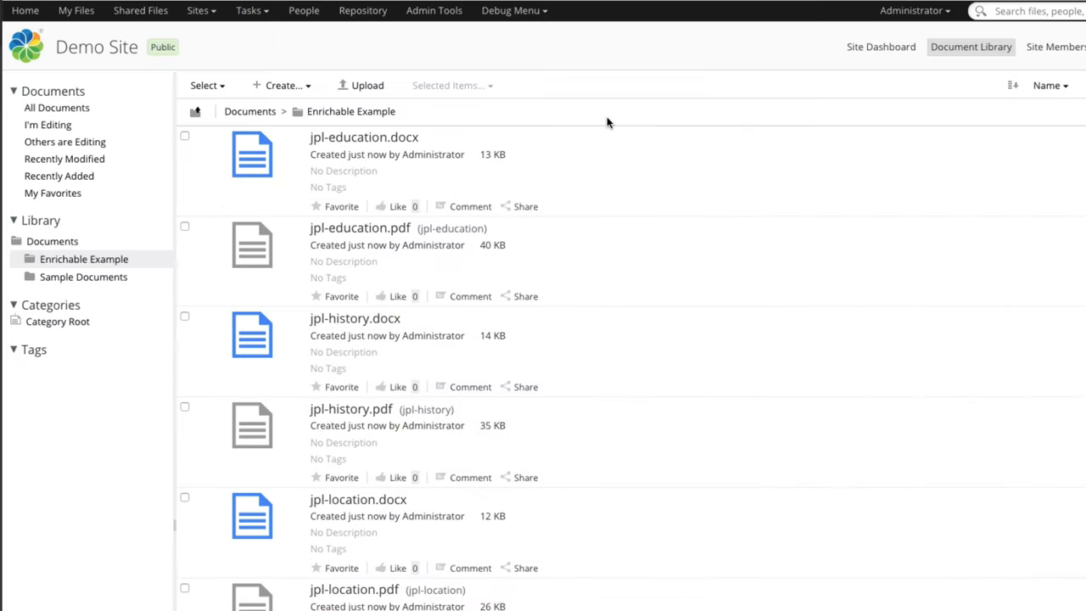
{"action": "mouse_move", "coordinate": [360, 228]}
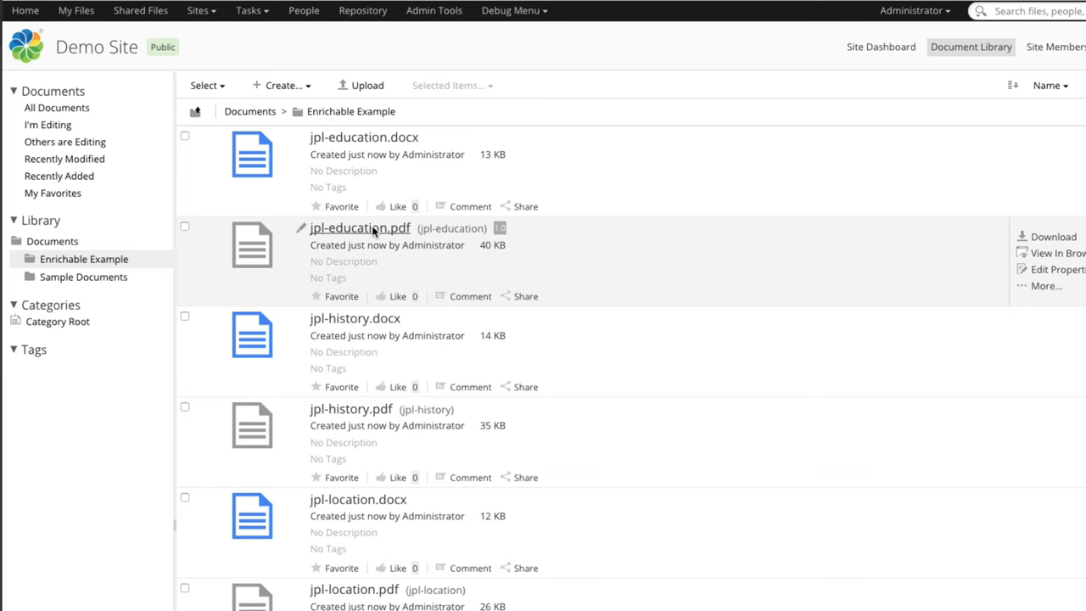
Step: View jpl-education.pdf's details and its Enrichable properties with extracted organizations and locations
{"action": "left_click", "coordinate": [359, 228]}
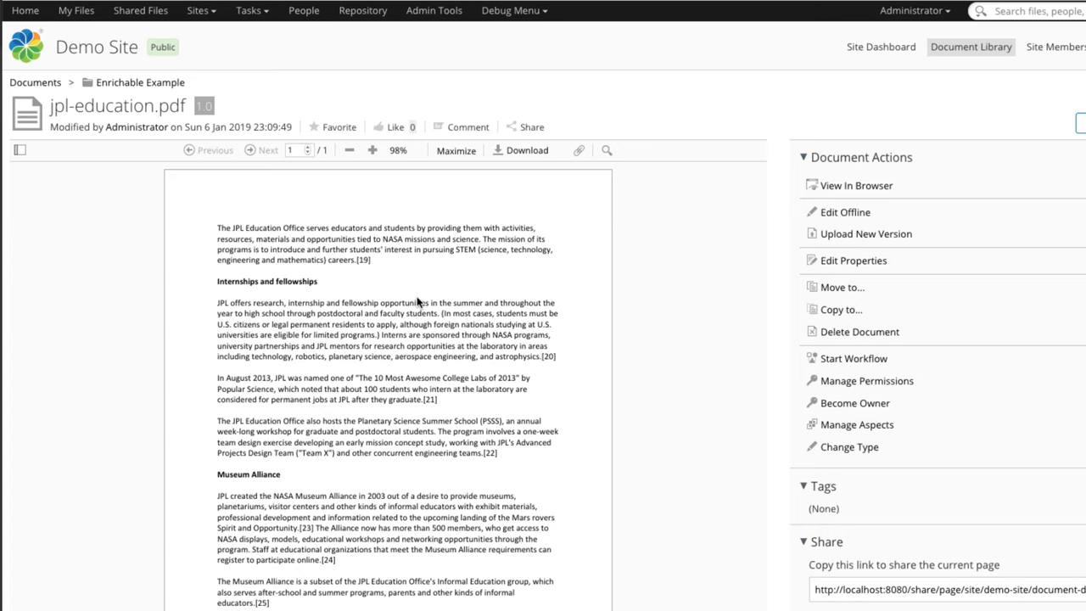
{"action": "scroll", "scroll_direction": "down", "scroll_amount": 3}
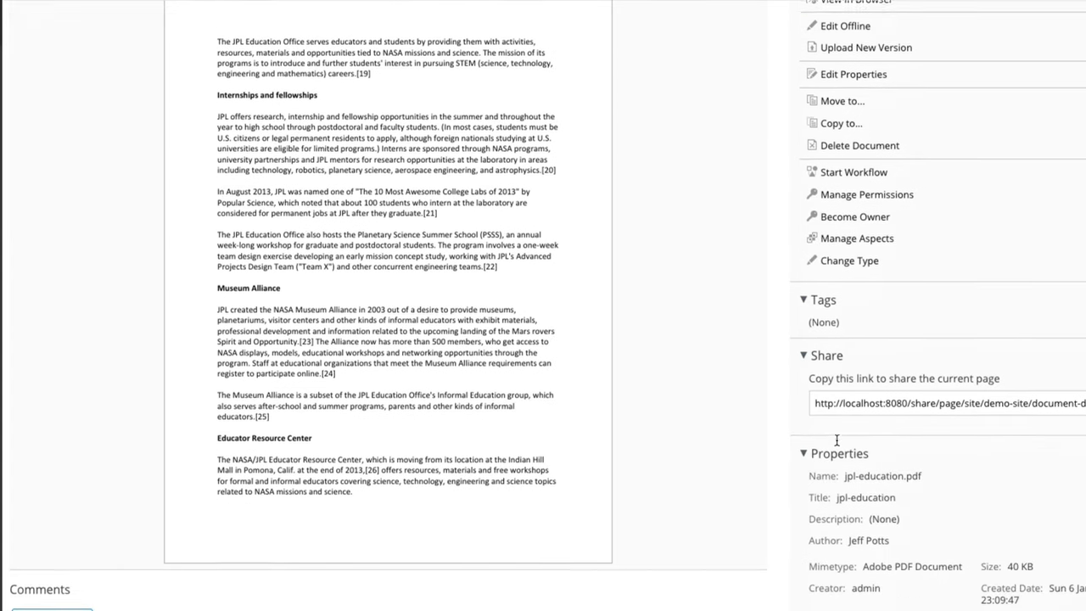
{"action": "scroll", "scroll_direction": "down", "scroll_amount": 3}
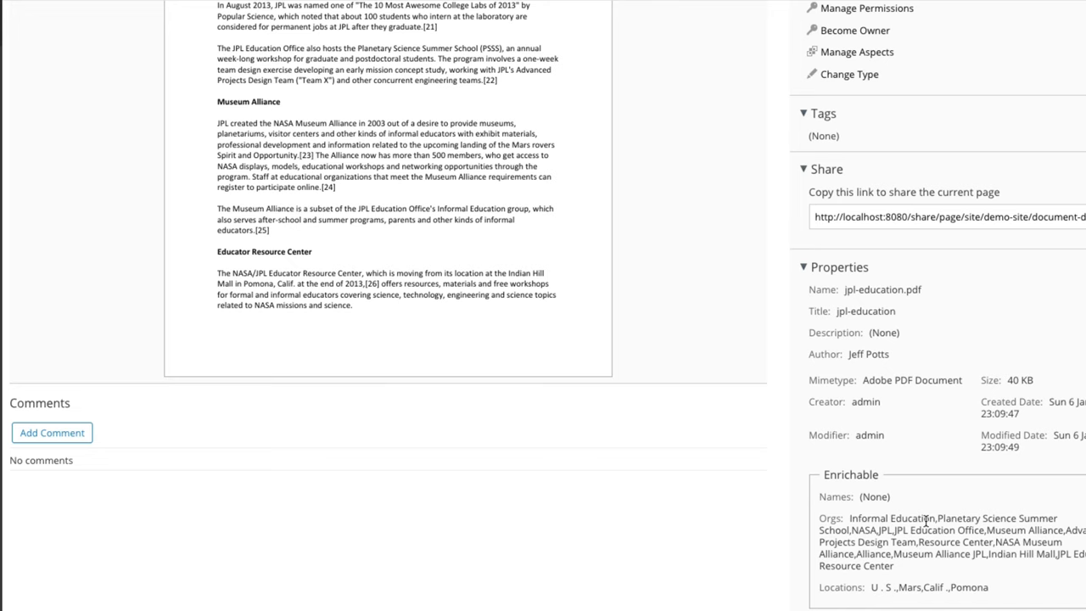
{"action": "scroll", "scroll_direction": "up", "scroll_amount": 3}
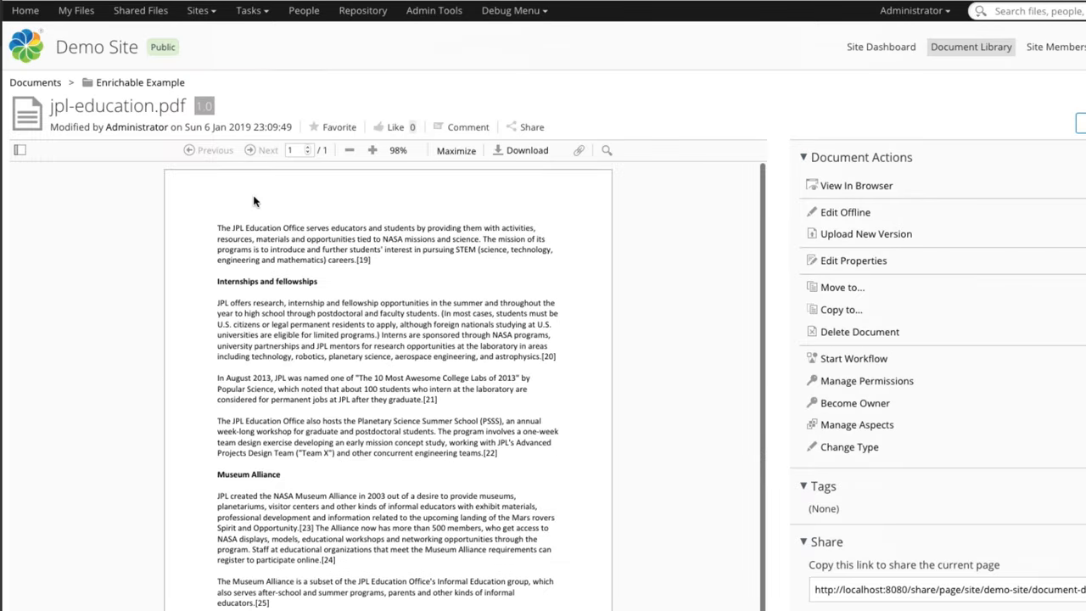
{"action": "mouse_move", "coordinate": [115, 88]}
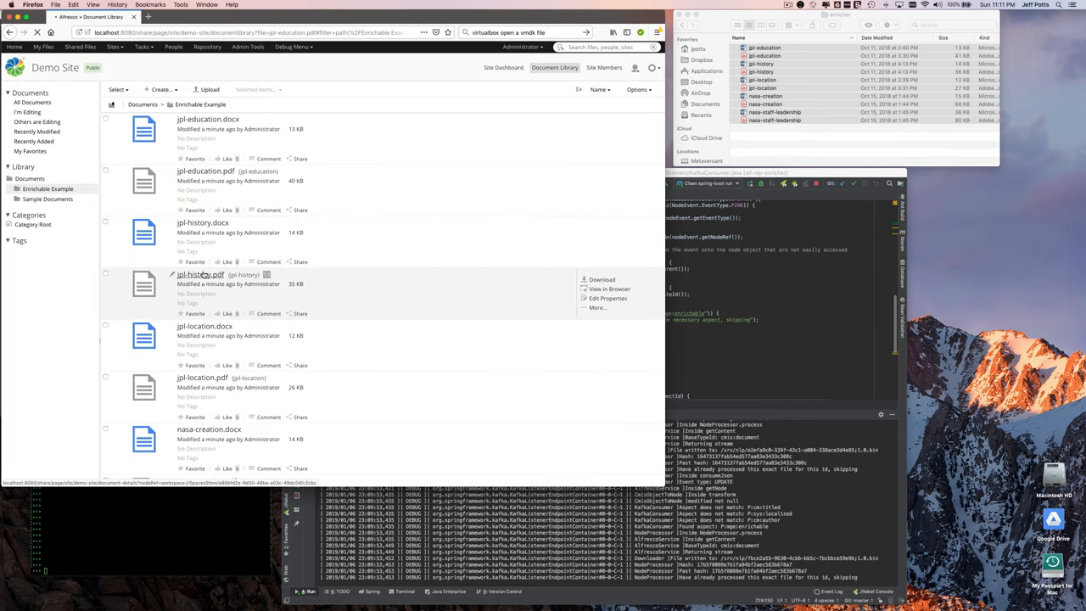
Step: Open the jpl-history.pdf document details page with its two-page preview
{"action": "left_click", "coordinate": [200, 275]}
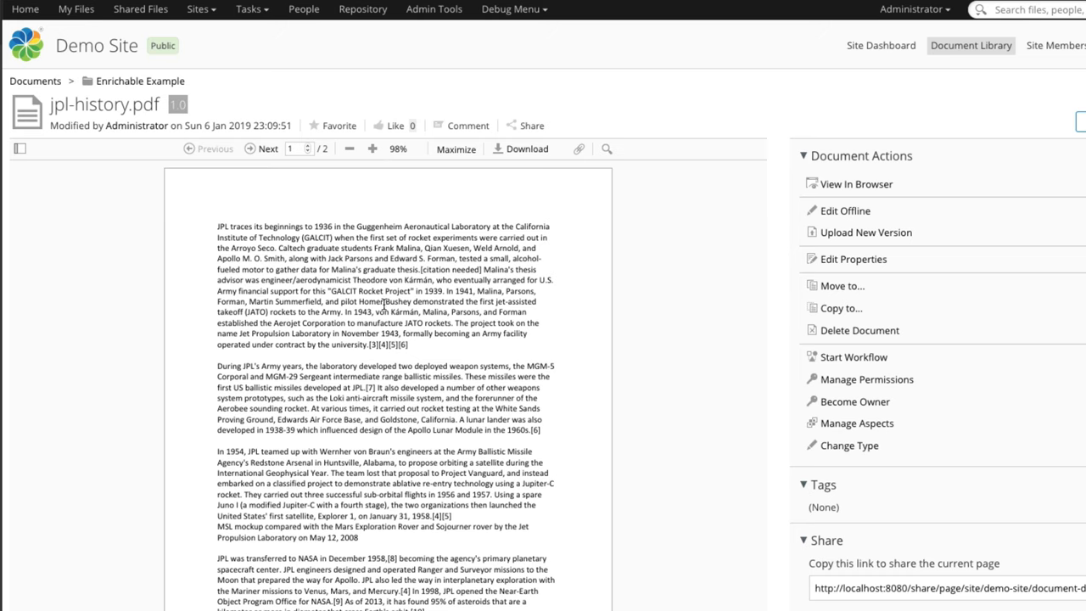
Step: Scroll jpl-history.pdf's details to the Enrichable Names, Orgs and Locations properties
{"action": "scroll", "scroll_direction": "down", "scroll_amount": 3}
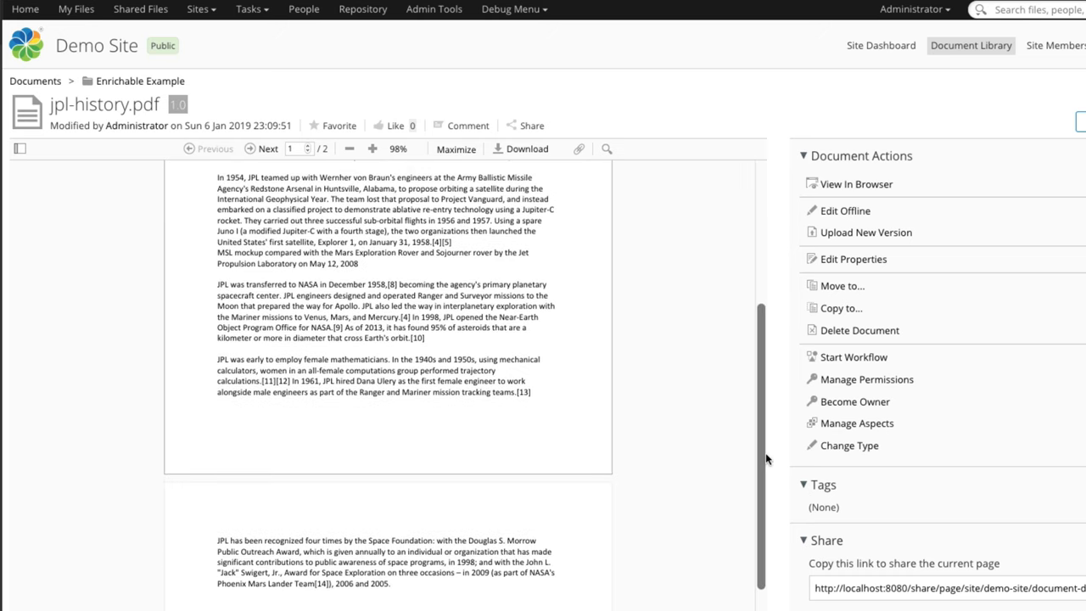
{"action": "scroll", "scroll_direction": "up", "scroll_amount": 3}
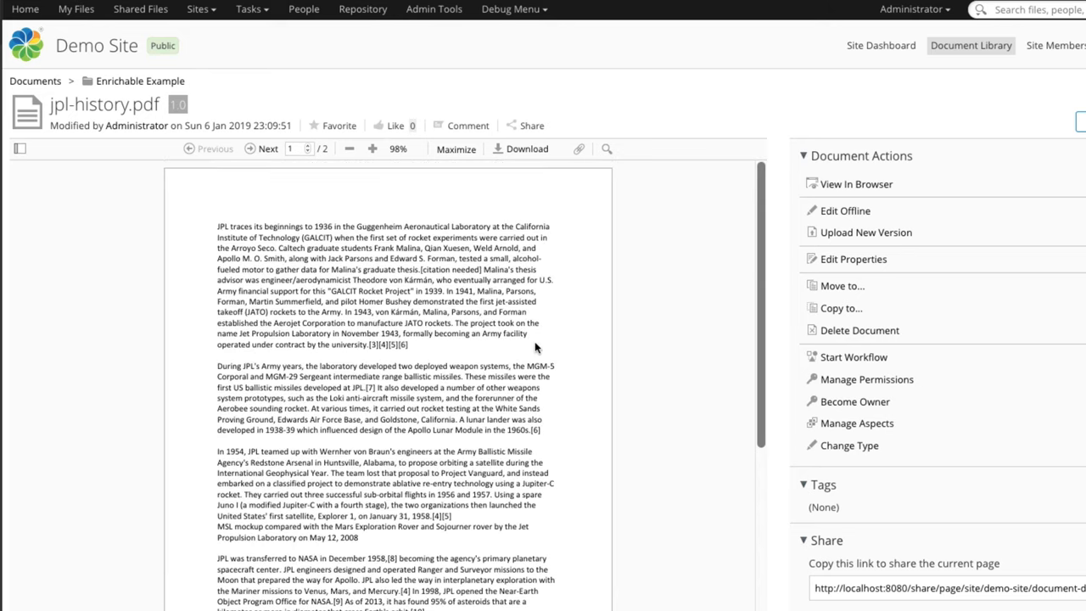
{"action": "mouse_move", "coordinate": [845, 478]}
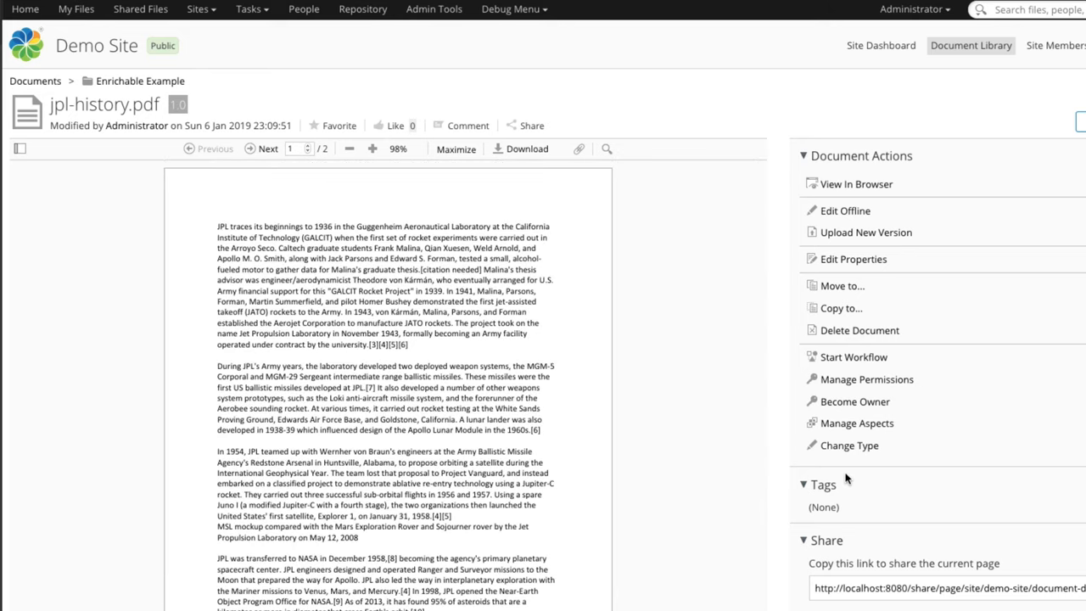
{"action": "scroll", "scroll_direction": "down", "scroll_amount": 3}
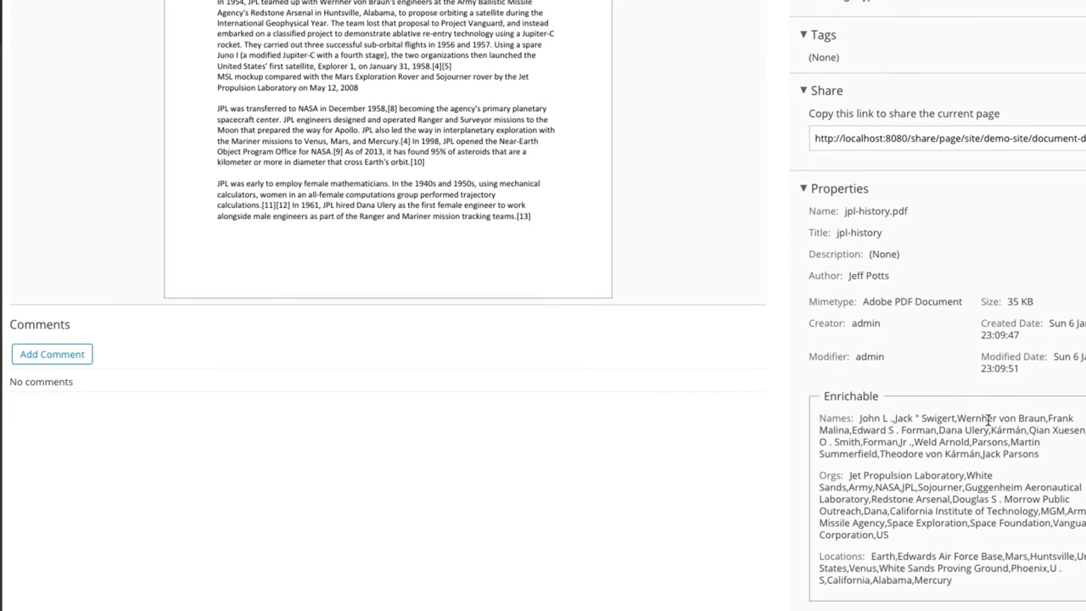
{"action": "mouse_move", "coordinate": [1055, 456]}
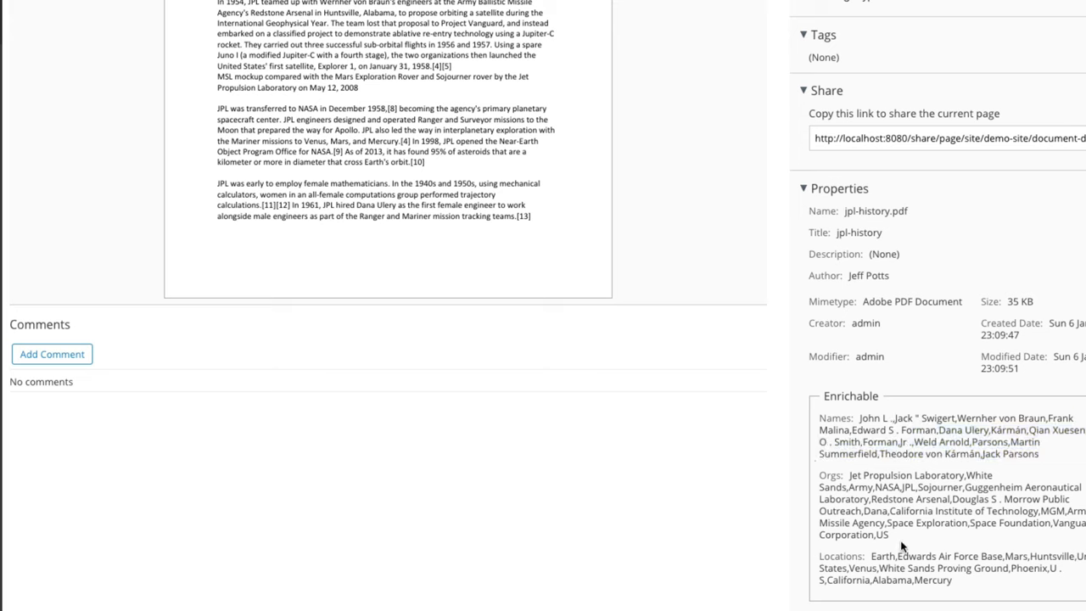
{"action": "mouse_move", "coordinate": [824, 556]}
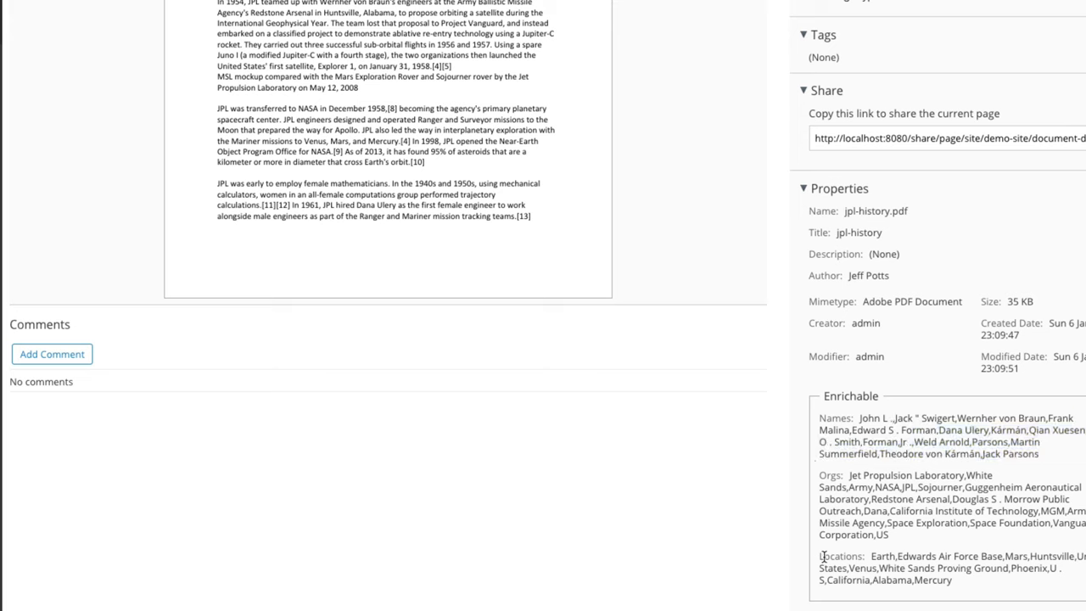